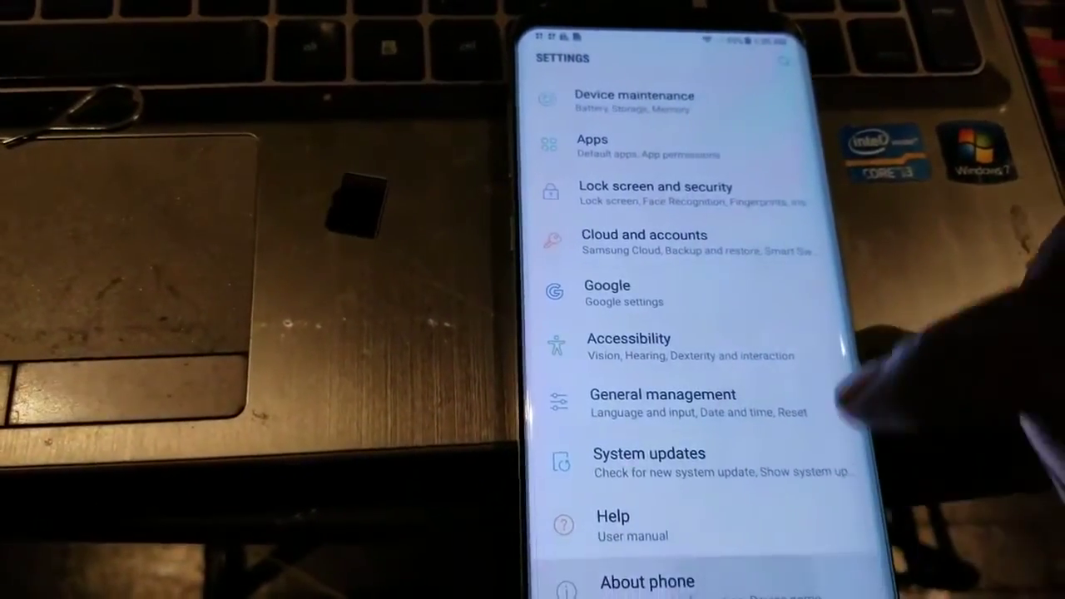
# Step: Open About phone to view the model number, software version and Android version
pyautogui.click(647, 581)
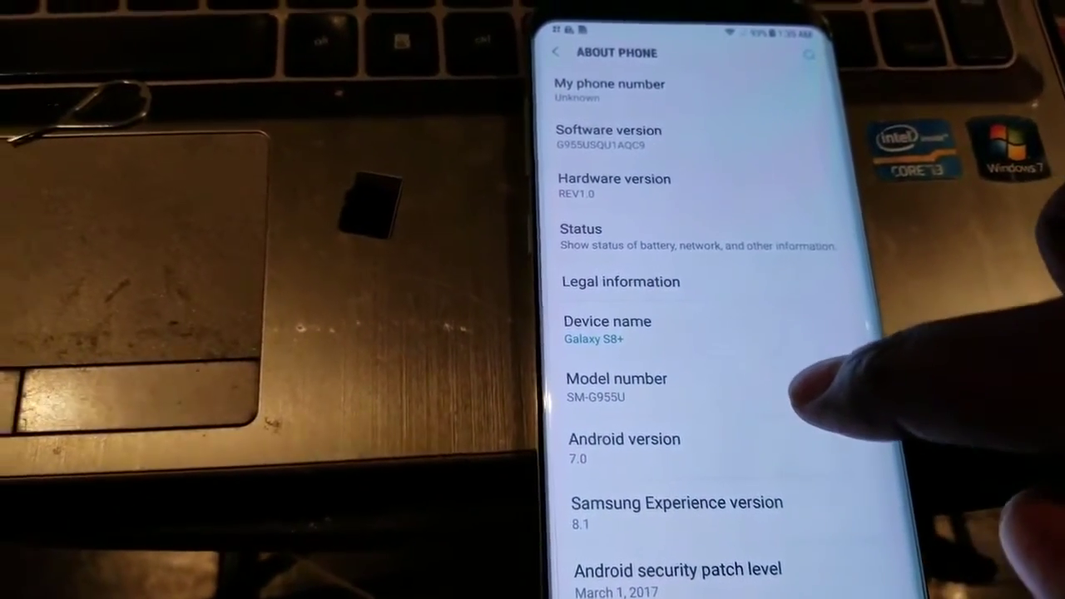
pyautogui.click(555, 53)
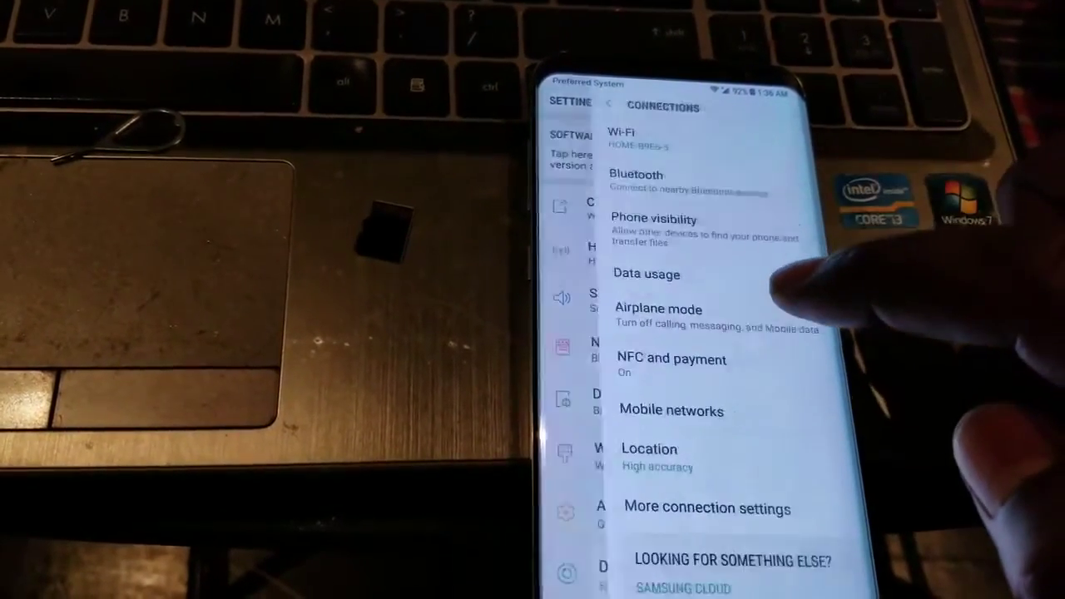
# Step: Open Mobile networks and show the Network mode choices: CDMA, LTE/CDMA, GSM/UMTS, Automatic
pyautogui.click(671, 410)
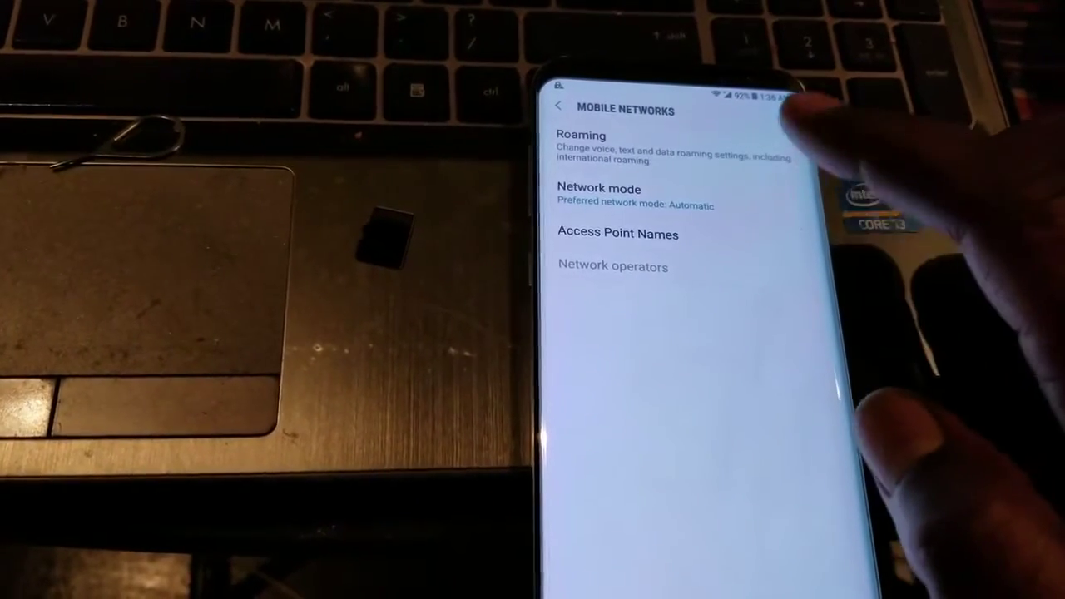
pyautogui.click(598, 188)
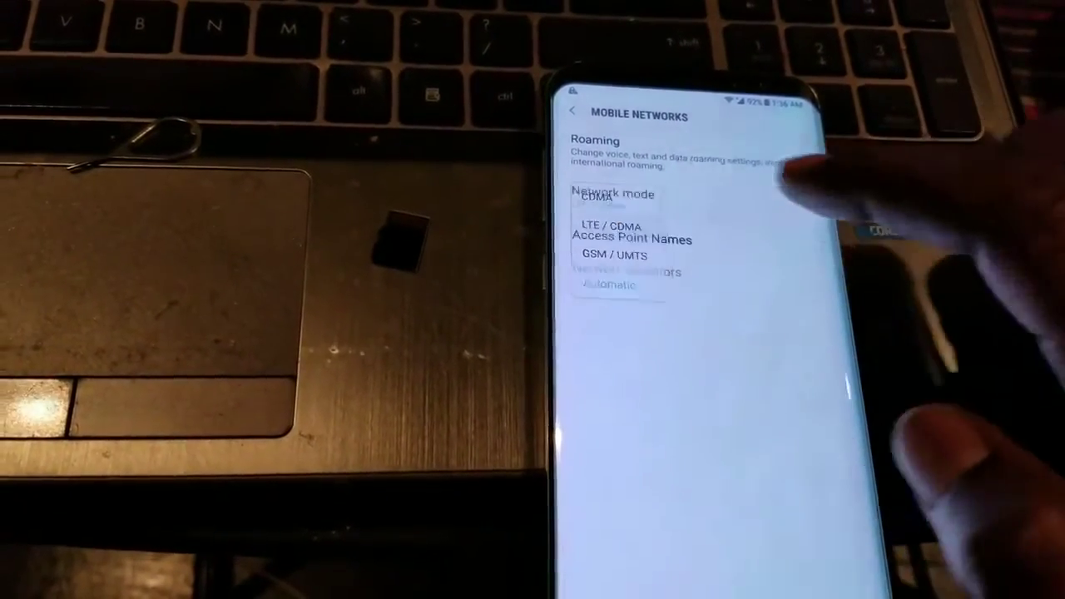